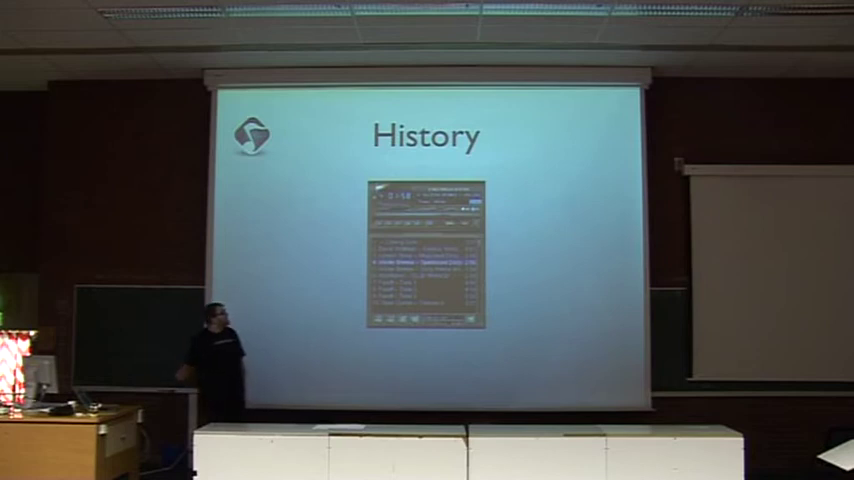
key("Right")
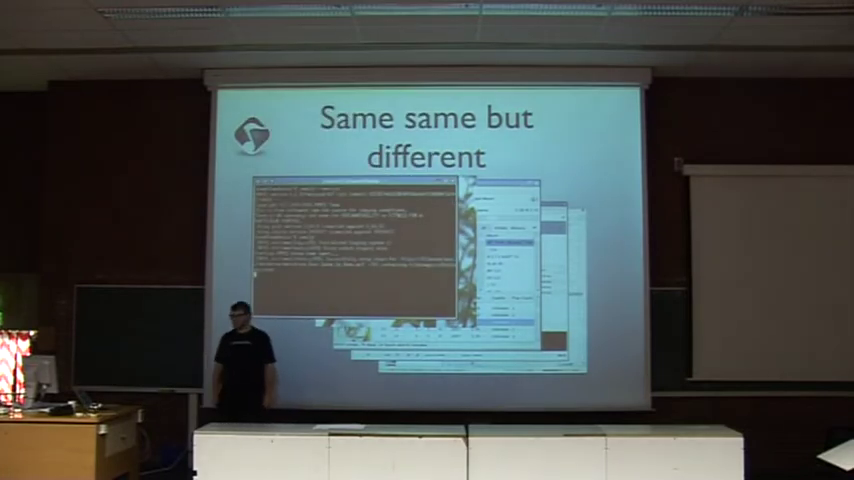